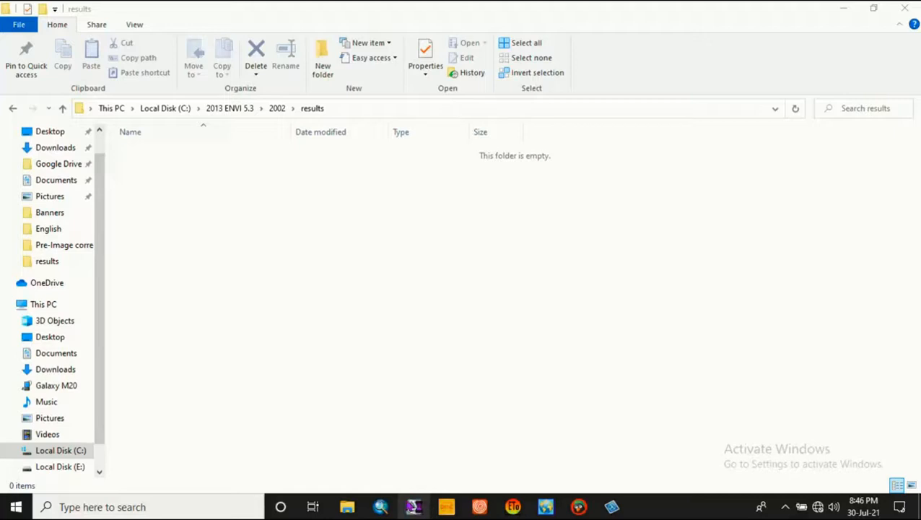
- Launch ENVI from the taskbar so its main workspace starts loading
{"action": "left_click", "coordinate": [412, 506]}
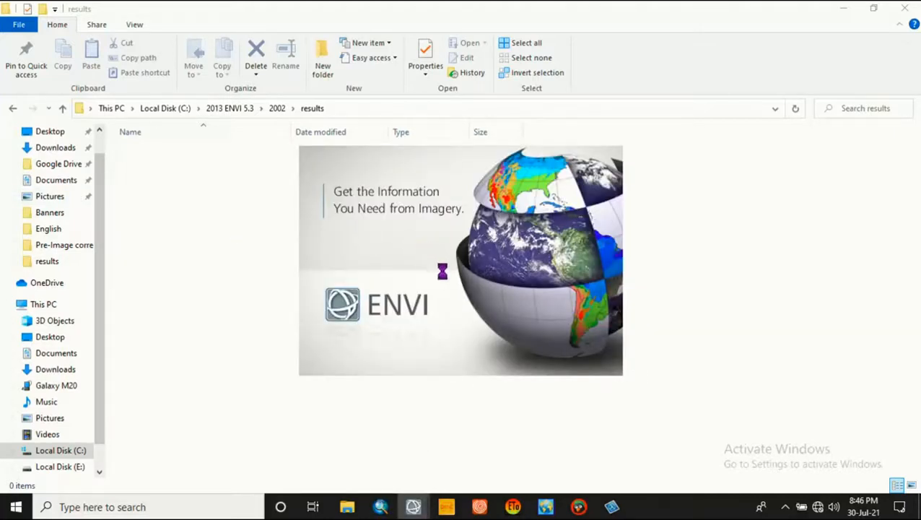
{"action": "mouse_move", "coordinate": [447, 283]}
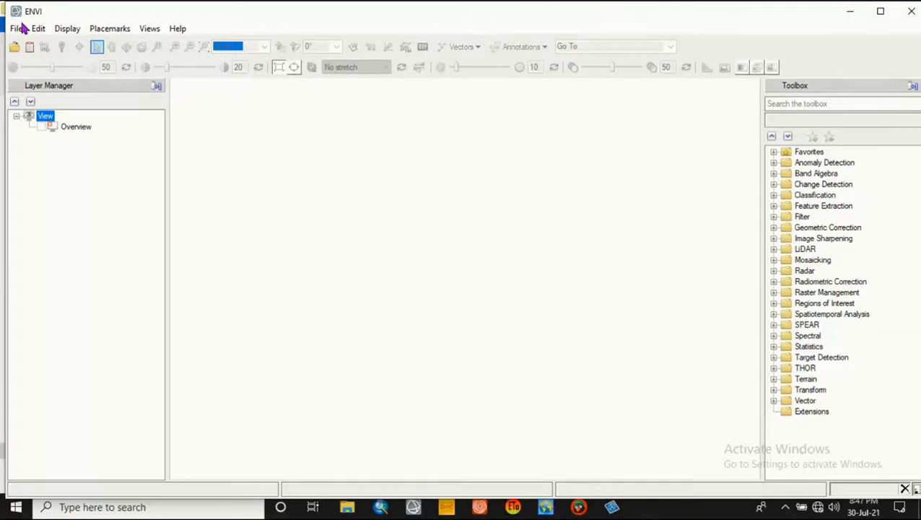
{"action": "mouse_move", "coordinate": [79, 76]}
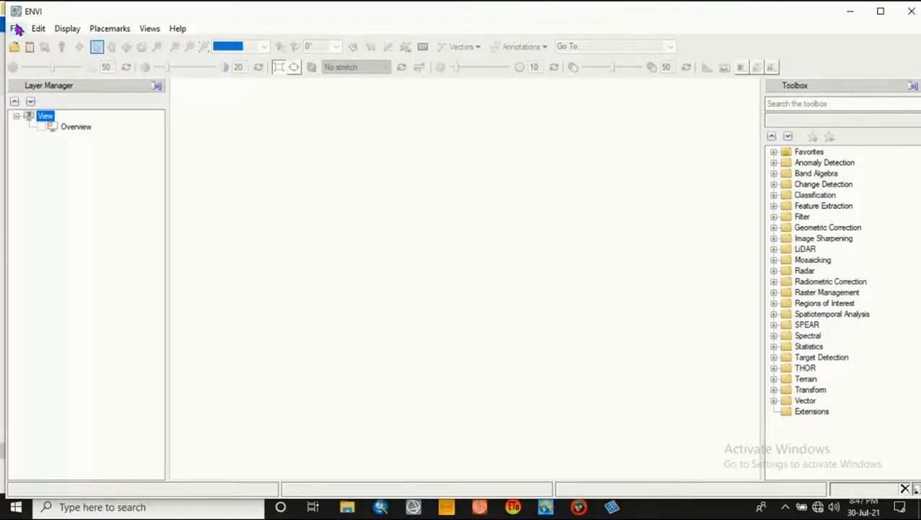
- Start opening a Landsat GeoTIFF with metadata, reaching the LE07 scene folder
{"action": "left_click", "coordinate": [16, 28]}
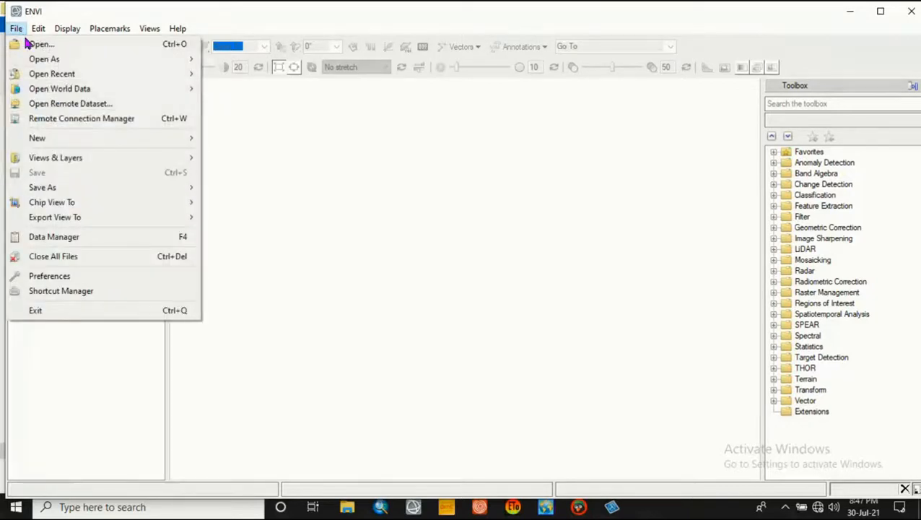
{"action": "mouse_move", "coordinate": [44, 58]}
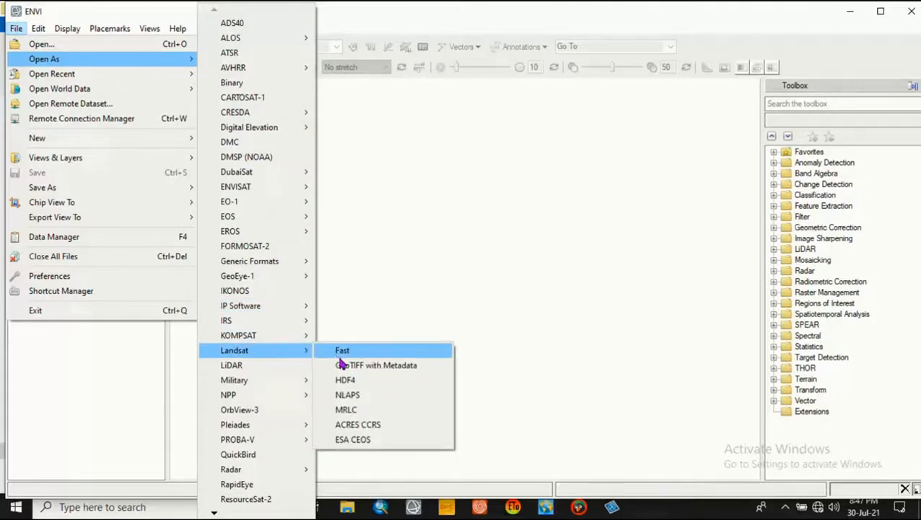
{"action": "mouse_move", "coordinate": [375, 364]}
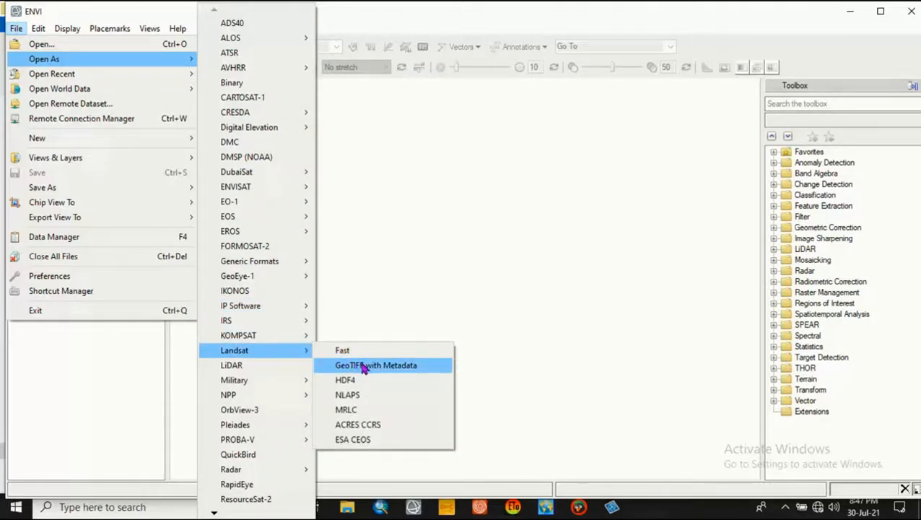
{"action": "left_click", "coordinate": [375, 364]}
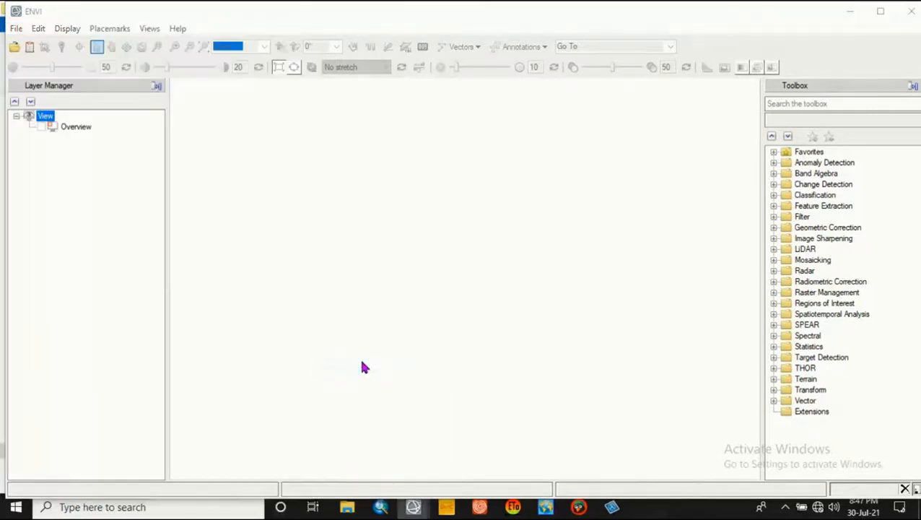
{"action": "left_click", "coordinate": [15, 47]}
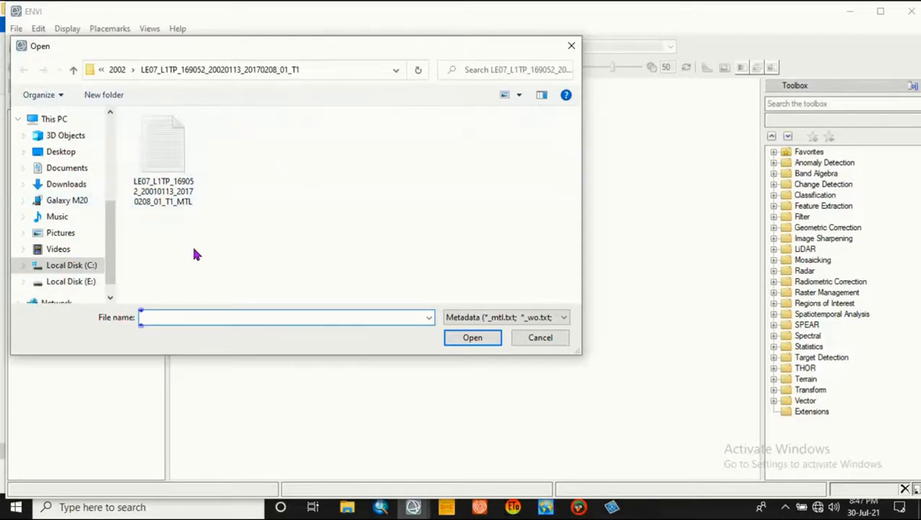
{"action": "mouse_move", "coordinate": [180, 170]}
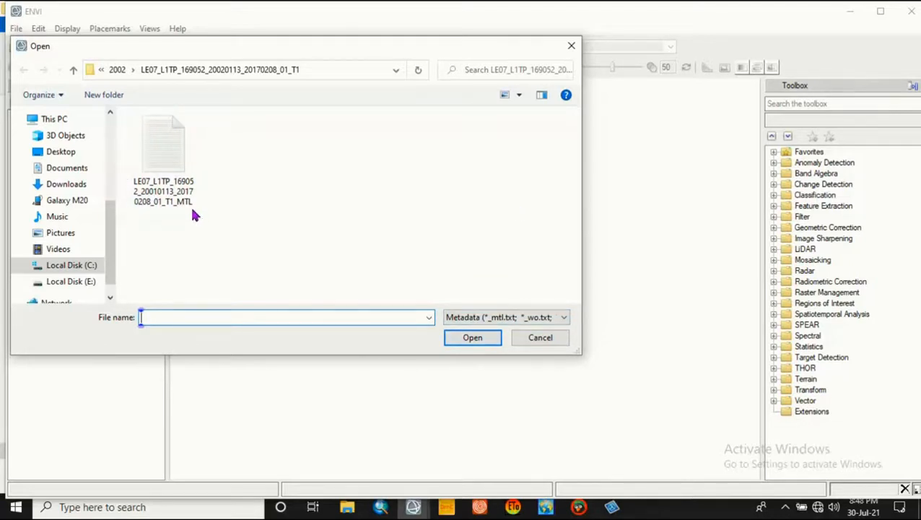
{"action": "mouse_move", "coordinate": [180, 202]}
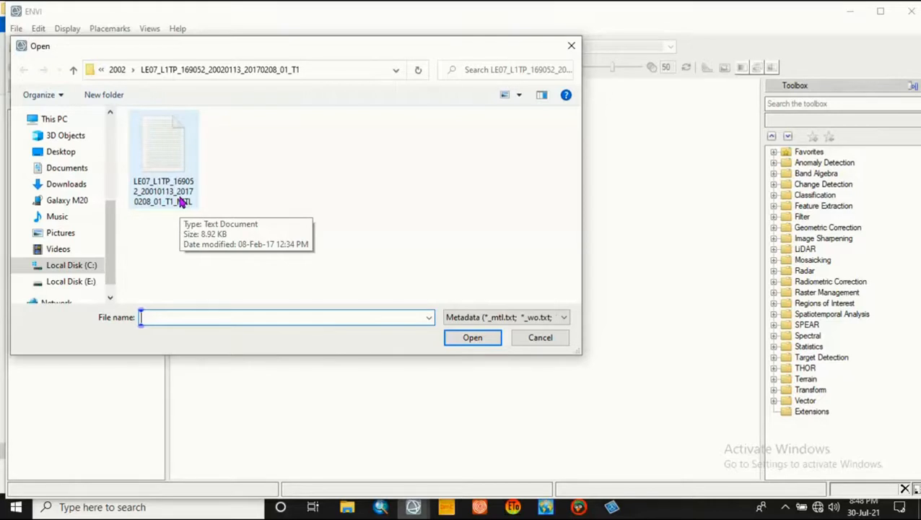
{"action": "mouse_move", "coordinate": [163, 184]}
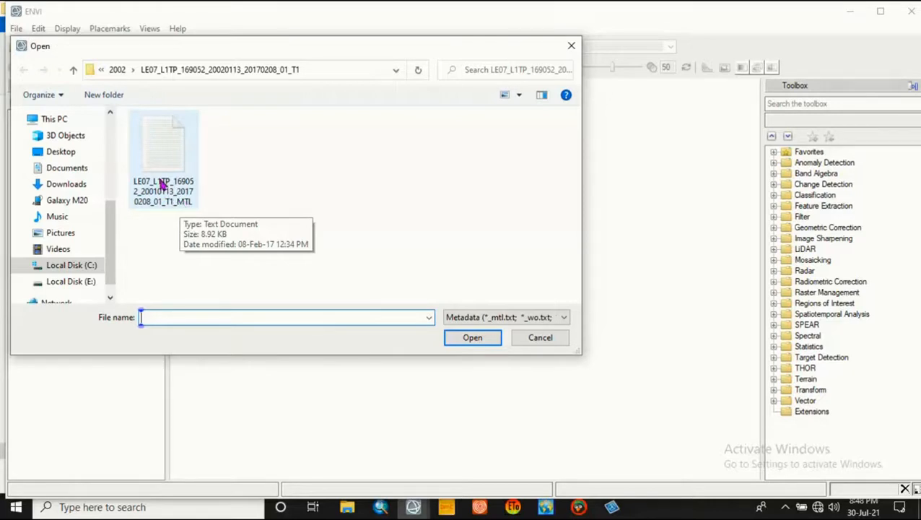
- Load the LE07 scene from its MTL metadata file as a new layer
{"action": "left_click", "coordinate": [163, 148]}
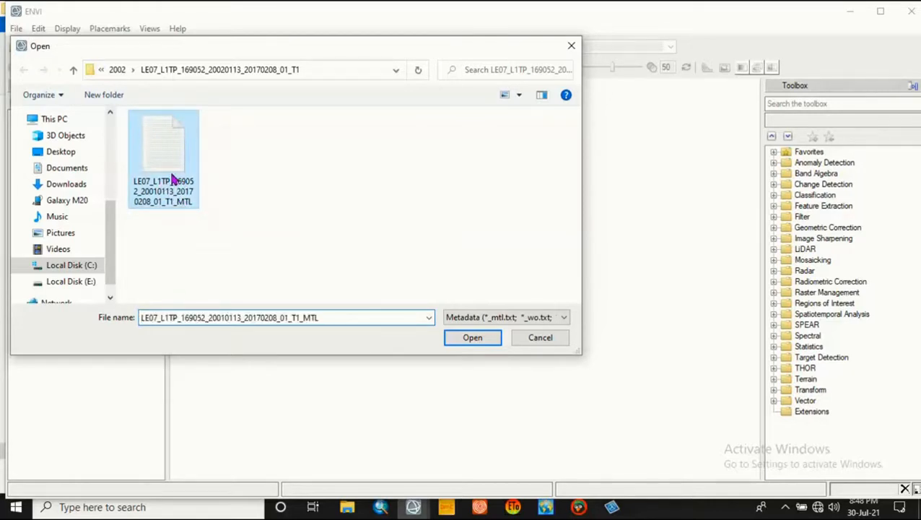
{"action": "mouse_move", "coordinate": [473, 337]}
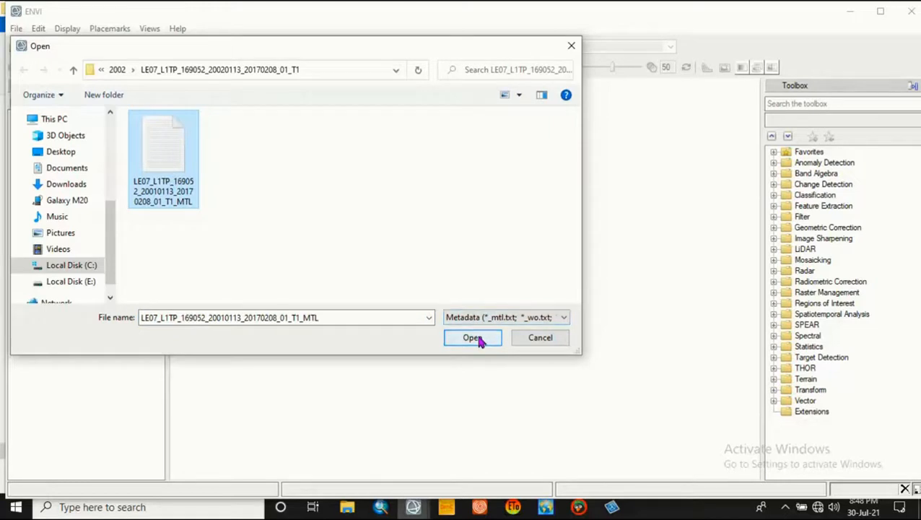
{"action": "left_click", "coordinate": [471, 337]}
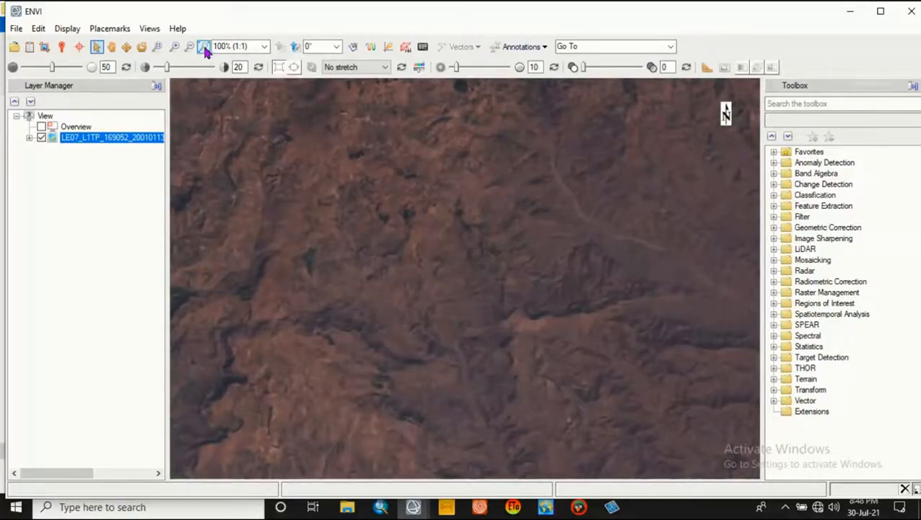
- Zoom to full extent and apply a Linear 2% stretch with raised contrast
{"action": "left_click", "coordinate": [204, 46]}
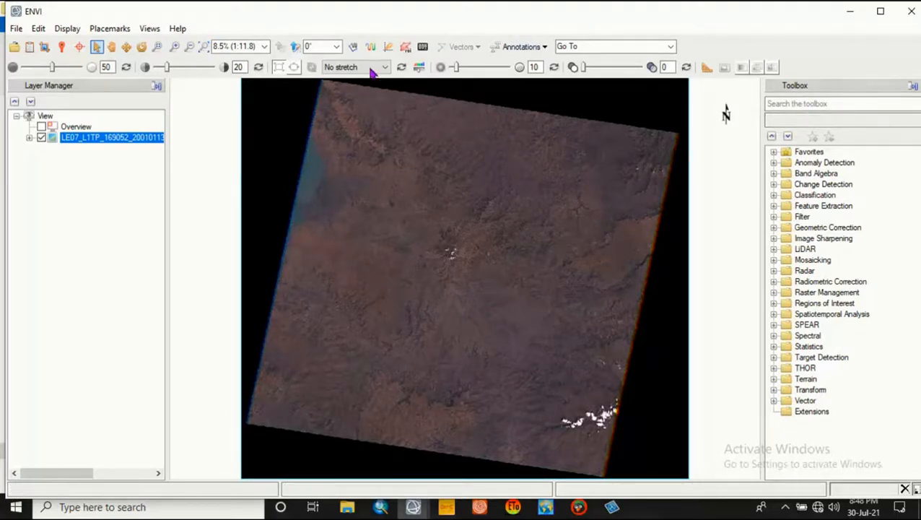
{"action": "left_click", "coordinate": [383, 66]}
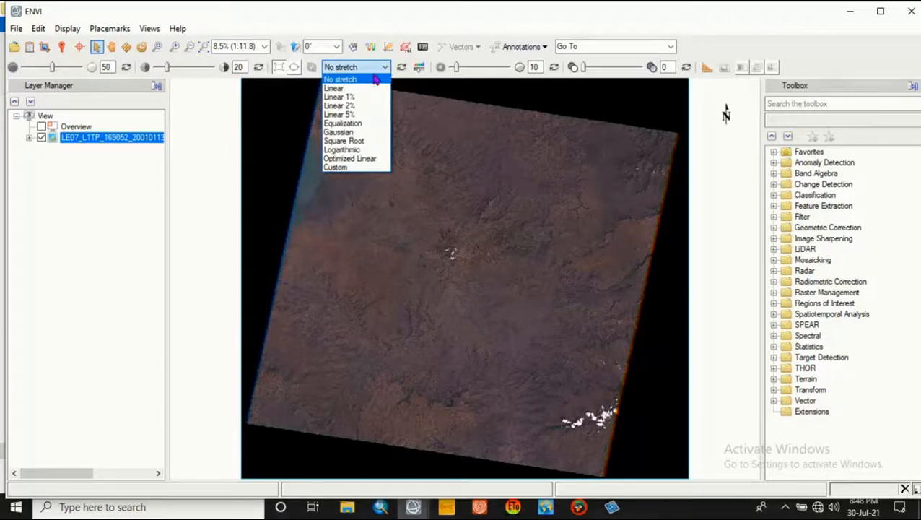
{"action": "left_click", "coordinate": [339, 105]}
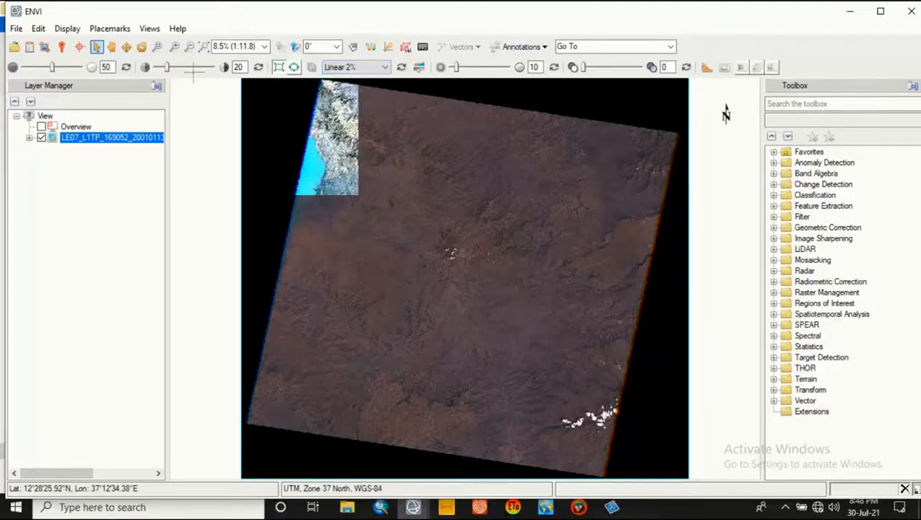
{"action": "left_click", "coordinate": [171, 67]}
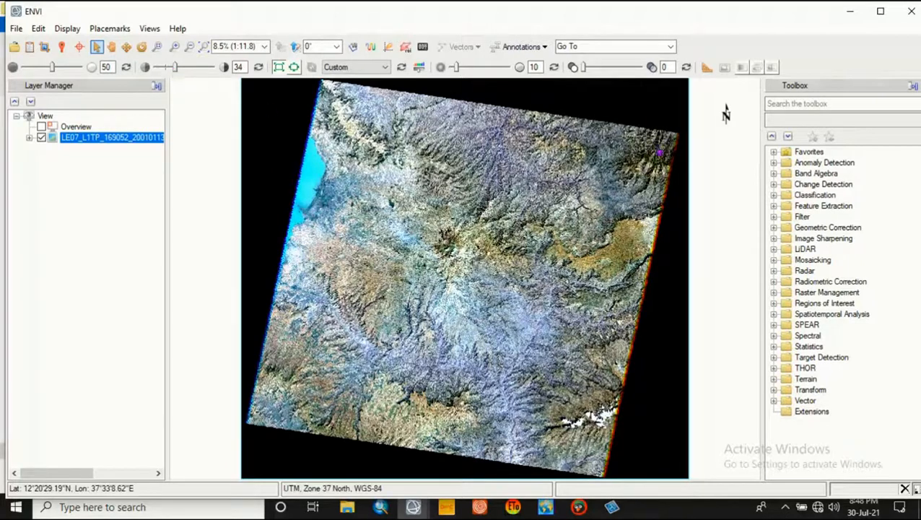
{"action": "left_click", "coordinate": [830, 103]}
{"action": "type", "text": "calibration"}
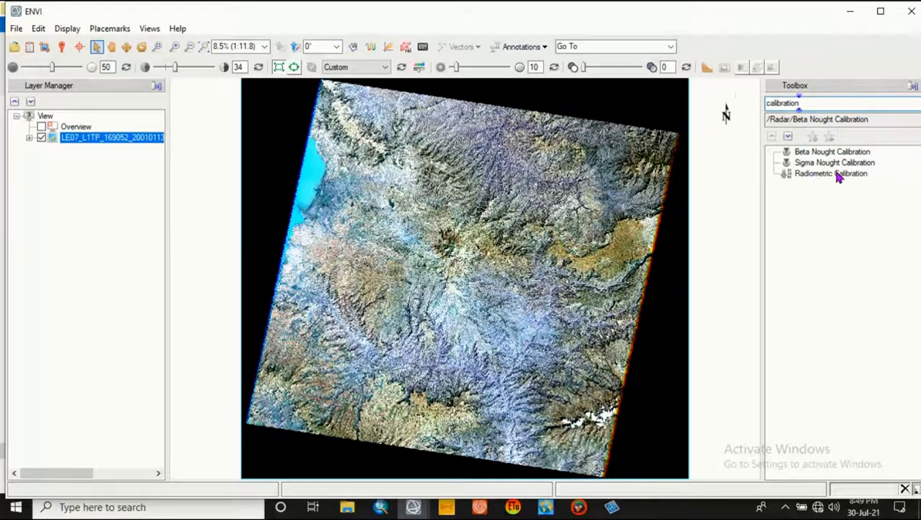
- Start Radiometric Calibration with the MultiSpectral file as input
{"action": "double_click", "coordinate": [830, 174]}
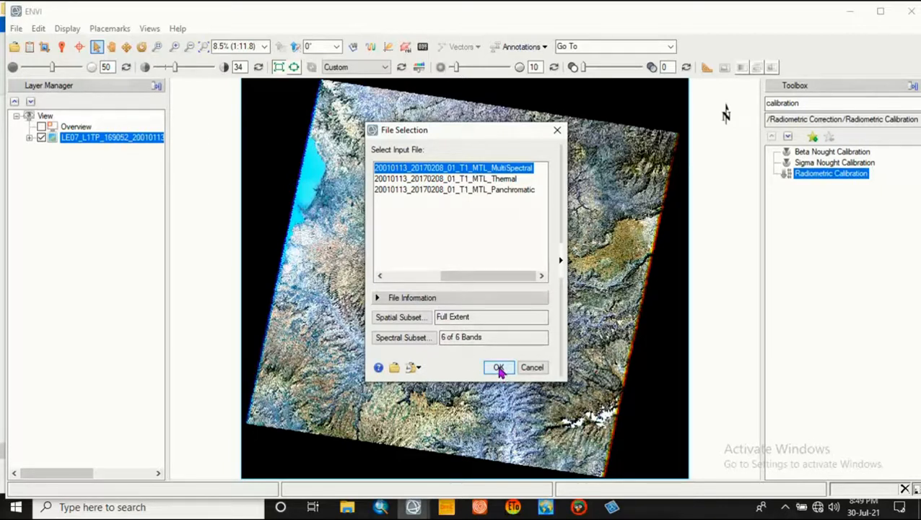
{"action": "left_click", "coordinate": [499, 366]}
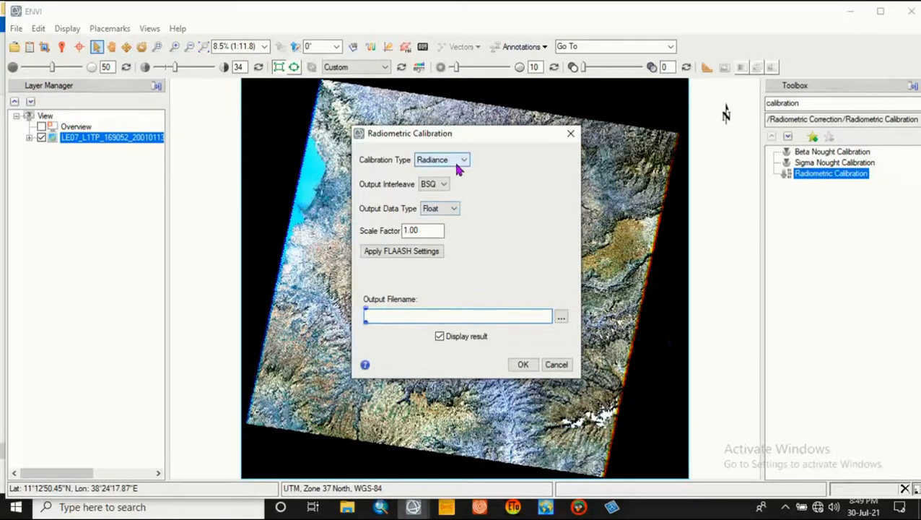
- Set Calibration Type to Reflectance and begin choosing the output location
{"action": "left_click", "coordinate": [462, 160]}
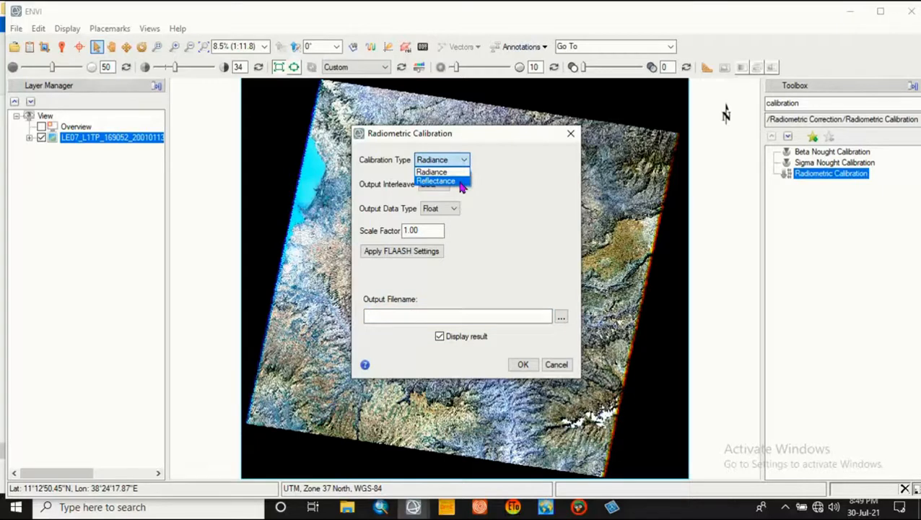
{"action": "left_click", "coordinate": [435, 181]}
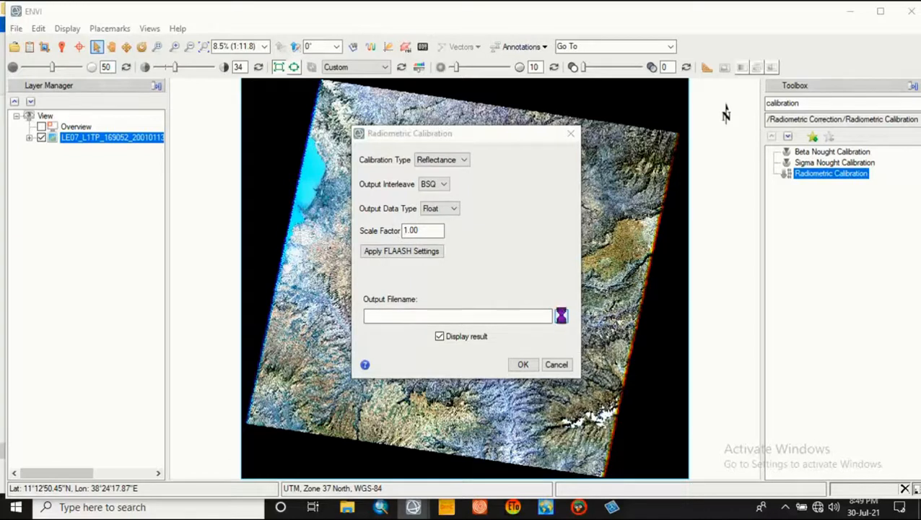
{"action": "left_click", "coordinate": [560, 315]}
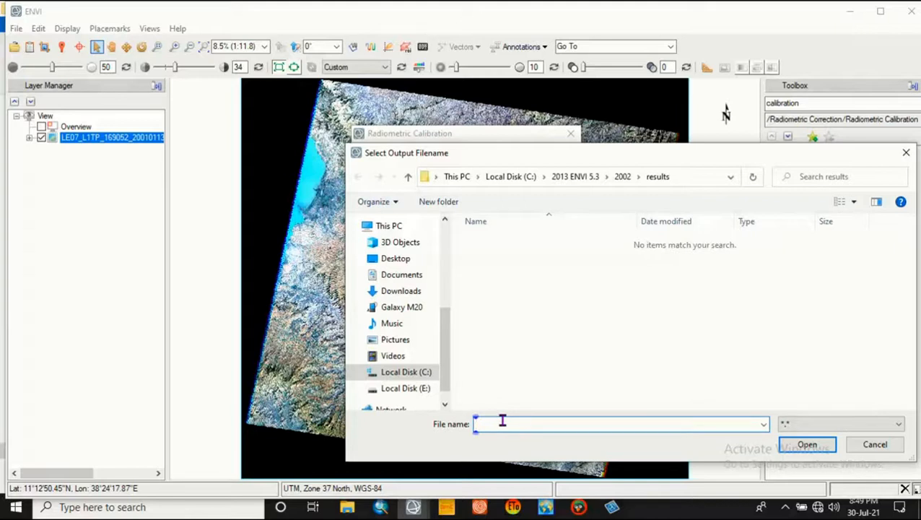
- Name the calibrated output 'Reflectance' in the results folder and run the calibration
{"action": "type", "text": "Reflect"}
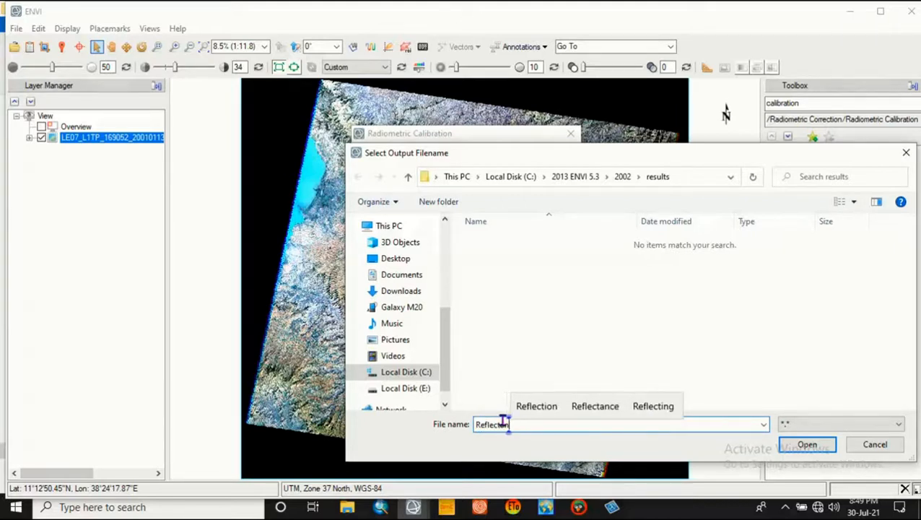
{"action": "left_click", "coordinate": [595, 406]}
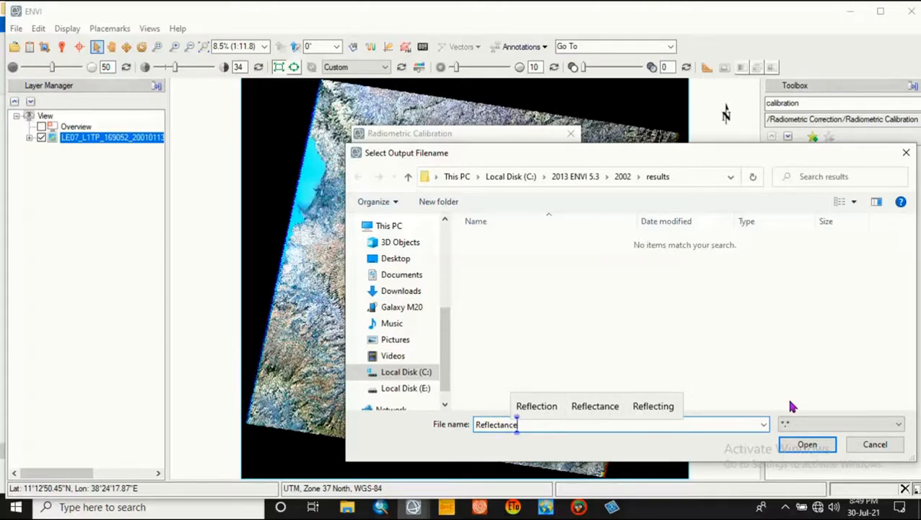
{"action": "left_click", "coordinate": [874, 443]}
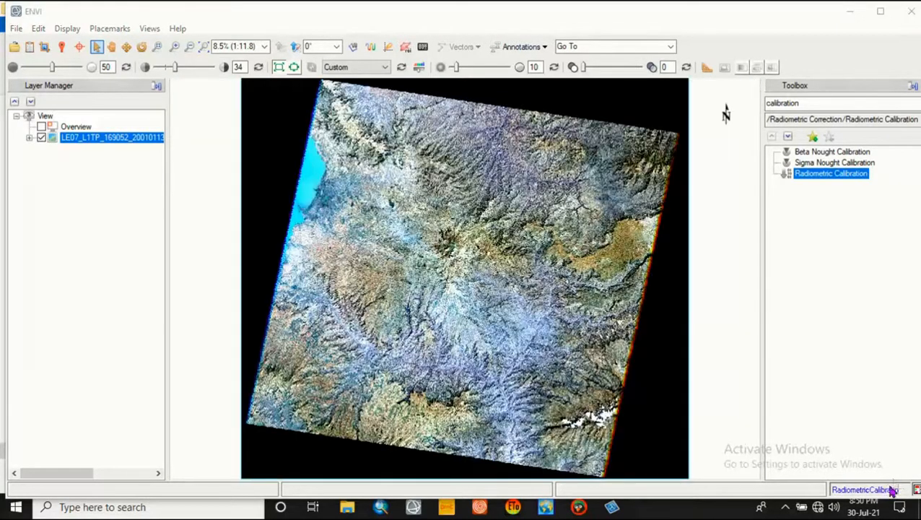
{"action": "mouse_move", "coordinate": [869, 400]}
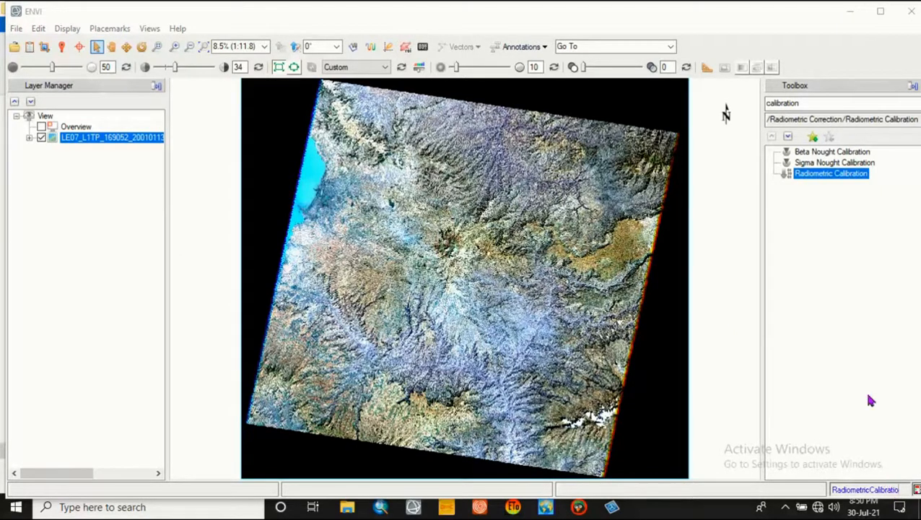
{"action": "mouse_move", "coordinate": [186, 235]}
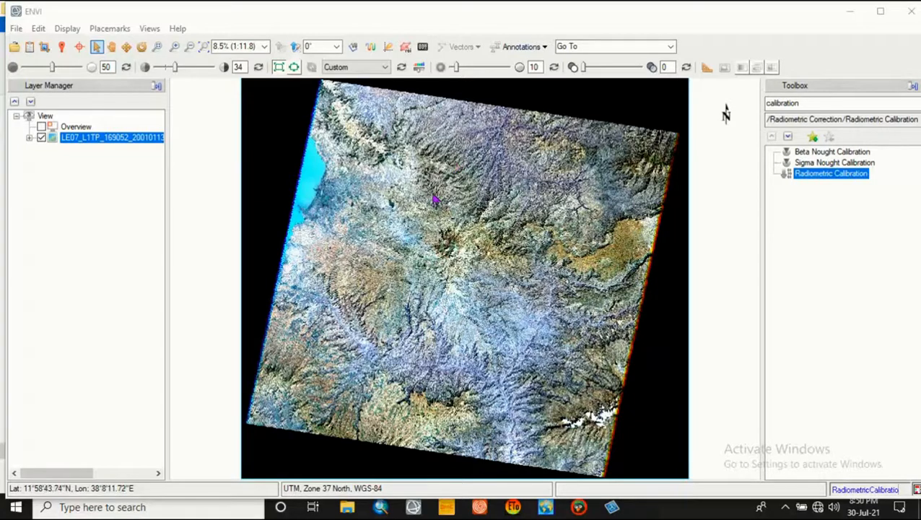
{"action": "mouse_move", "coordinate": [368, 170]}
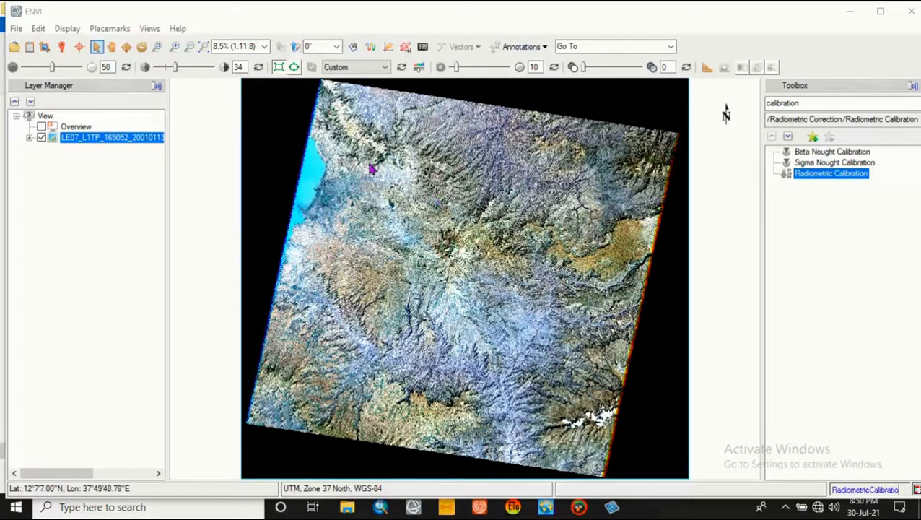
{"action": "mouse_move", "coordinate": [643, 163]}
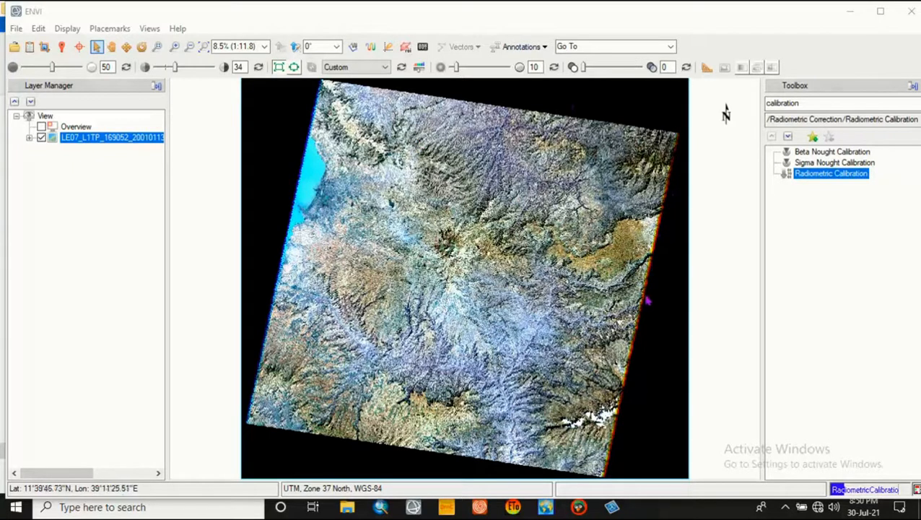
{"action": "mouse_move", "coordinate": [614, 468]}
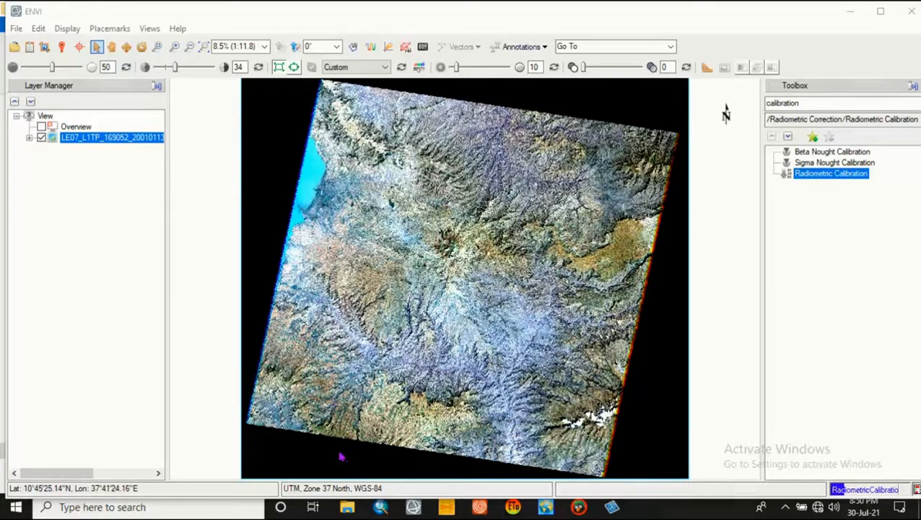
{"action": "mouse_move", "coordinate": [561, 385]}
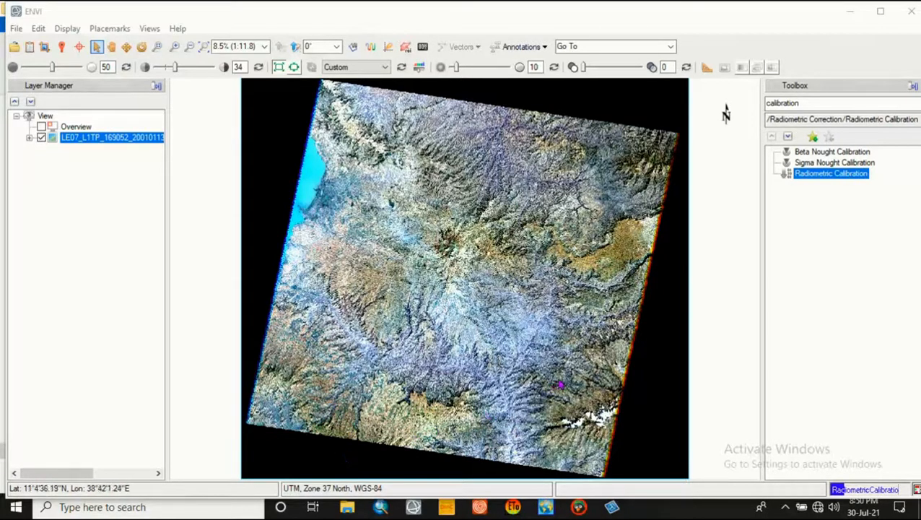
{"action": "mouse_move", "coordinate": [487, 151]}
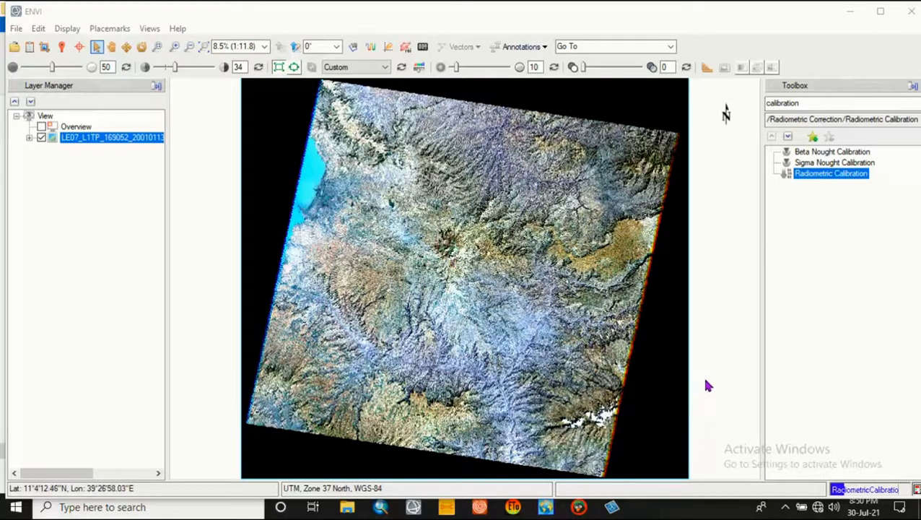
{"action": "mouse_move", "coordinate": [666, 282]}
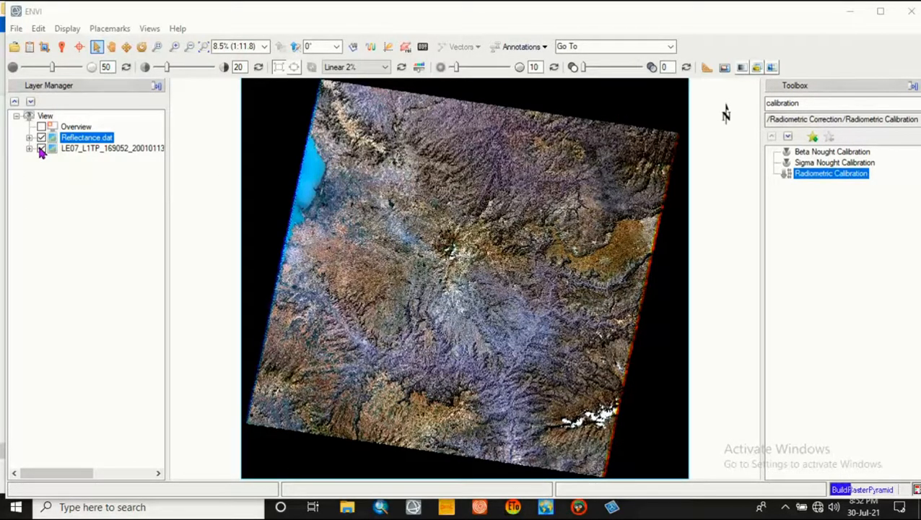
{"action": "left_click", "coordinate": [42, 148]}
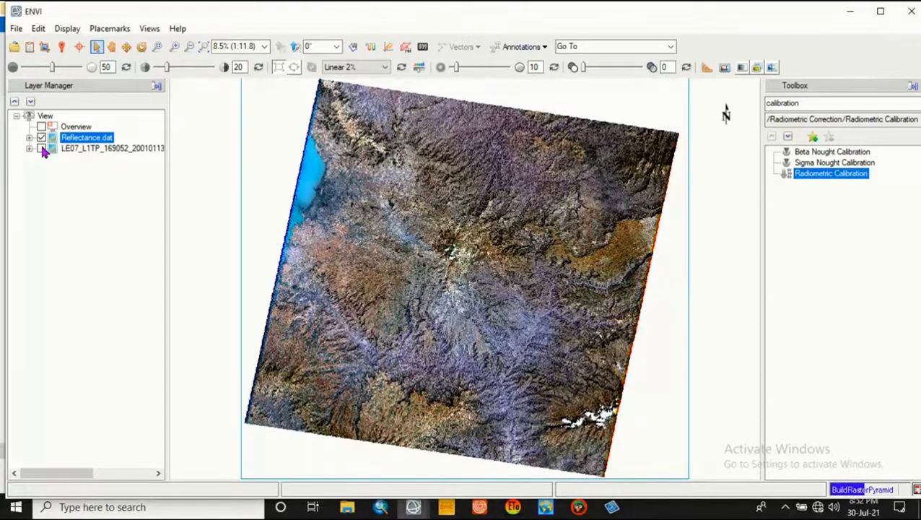
{"action": "mouse_move", "coordinate": [112, 148]}
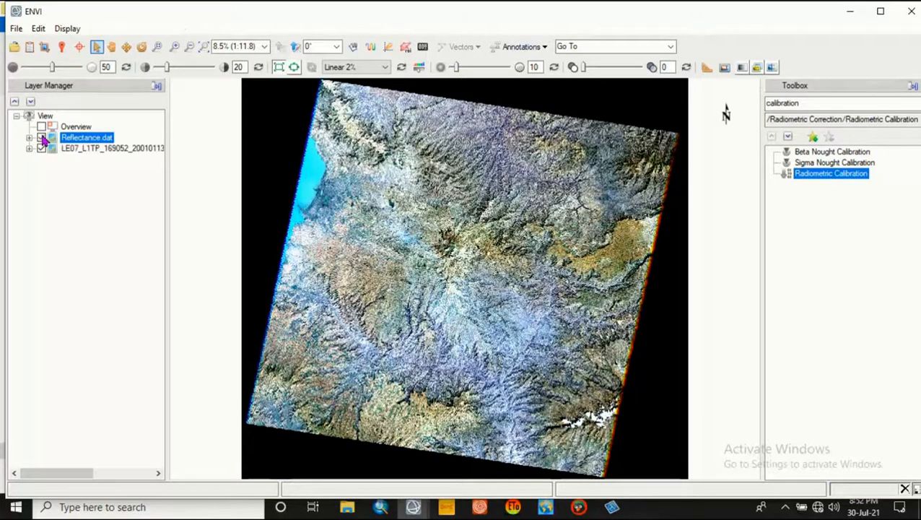
{"action": "left_click", "coordinate": [41, 148]}
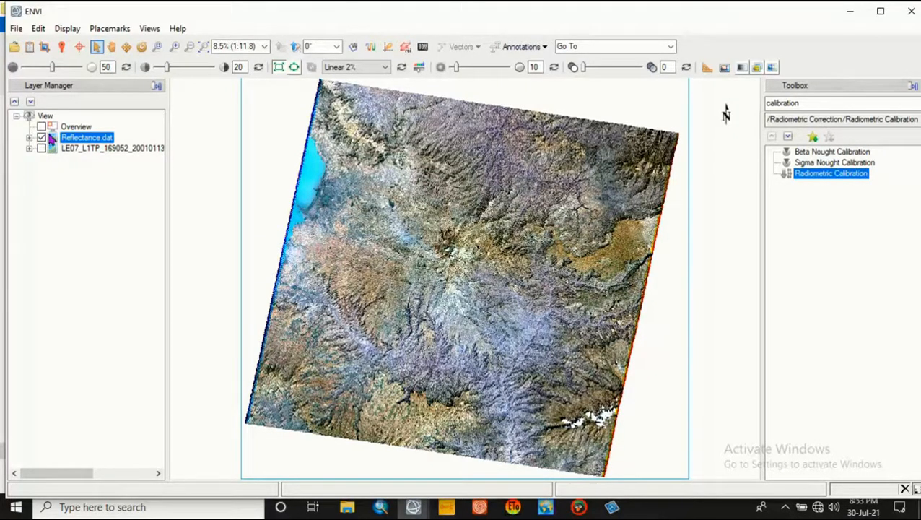
{"action": "mouse_move", "coordinate": [130, 181]}
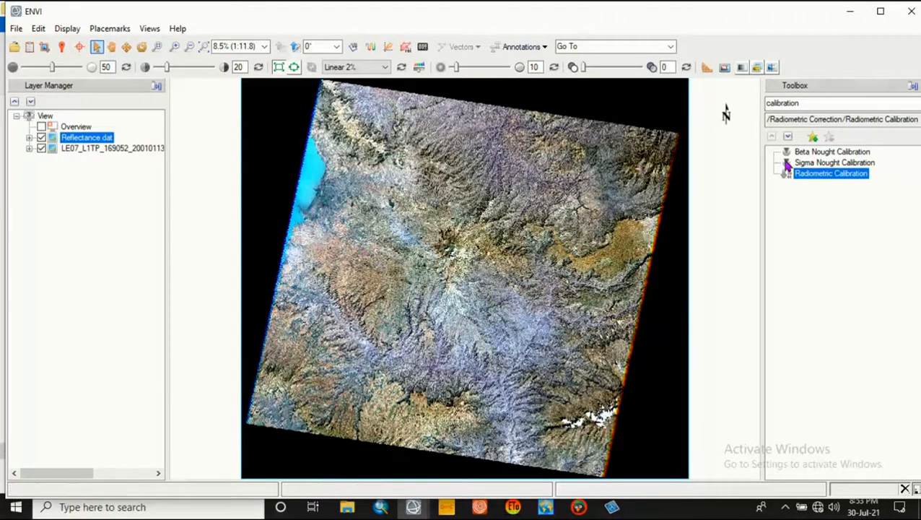
{"action": "left_click", "coordinate": [783, 103]}
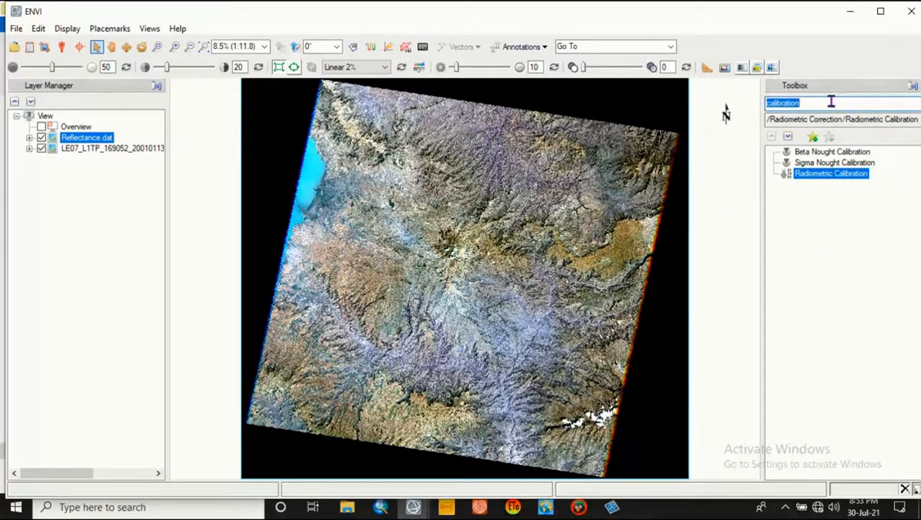
- Search the Toolbox for Dark Subtraction and launch the tool
{"action": "type", "text": "Dark subtrac"}
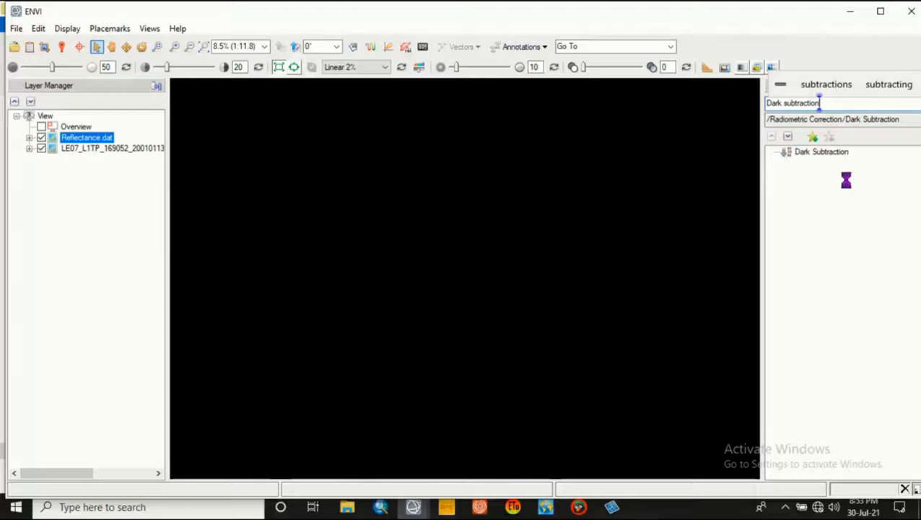
{"action": "left_click", "coordinate": [821, 152]}
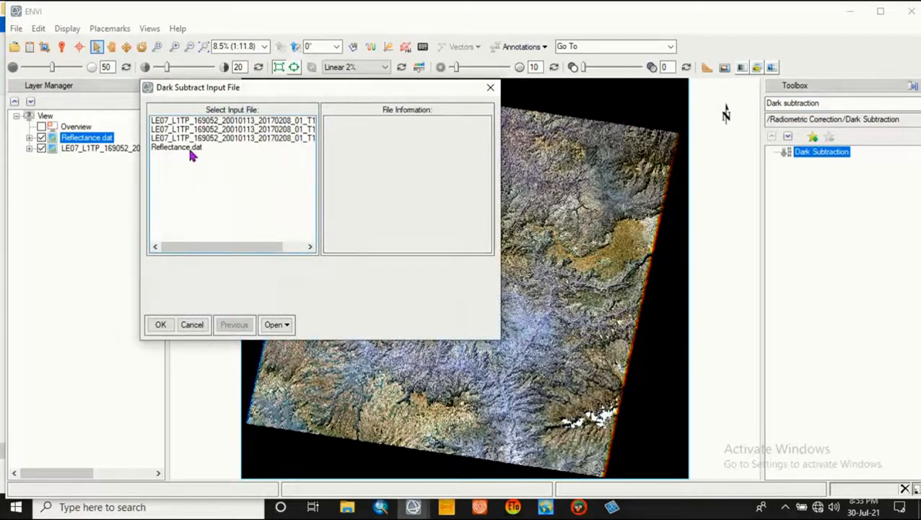
- Accept Reflectance.dat as the Dark Subtraction input after reviewing its file information
{"action": "left_click", "coordinate": [176, 147]}
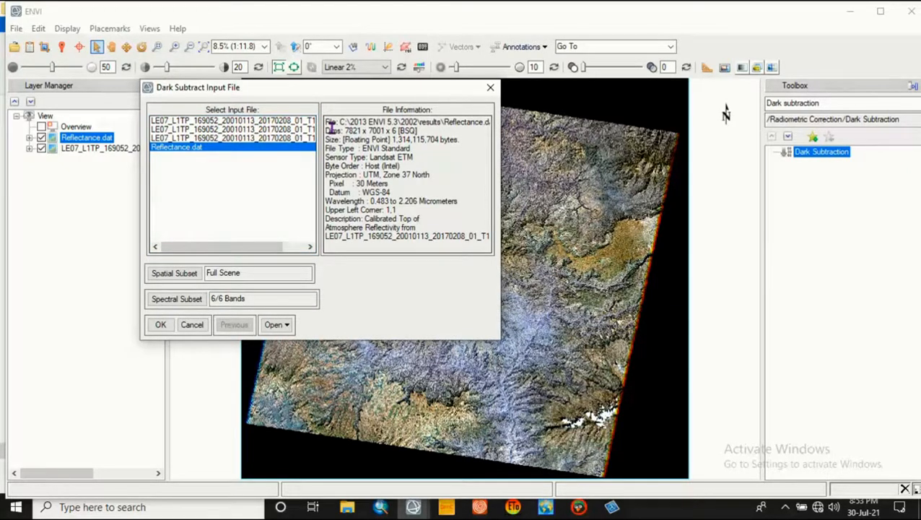
{"action": "left_click_drag", "start_coordinate": [346, 121], "coordinate": [491, 236]}
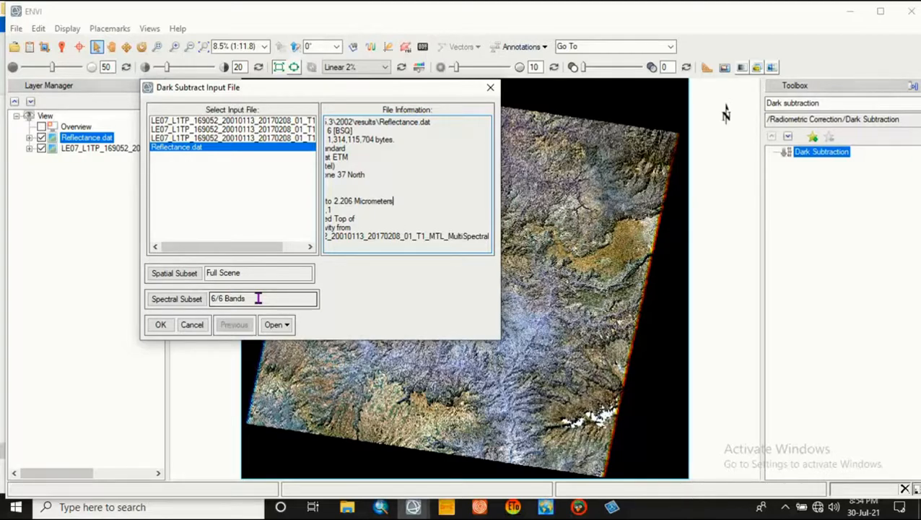
{"action": "left_click", "coordinate": [160, 324]}
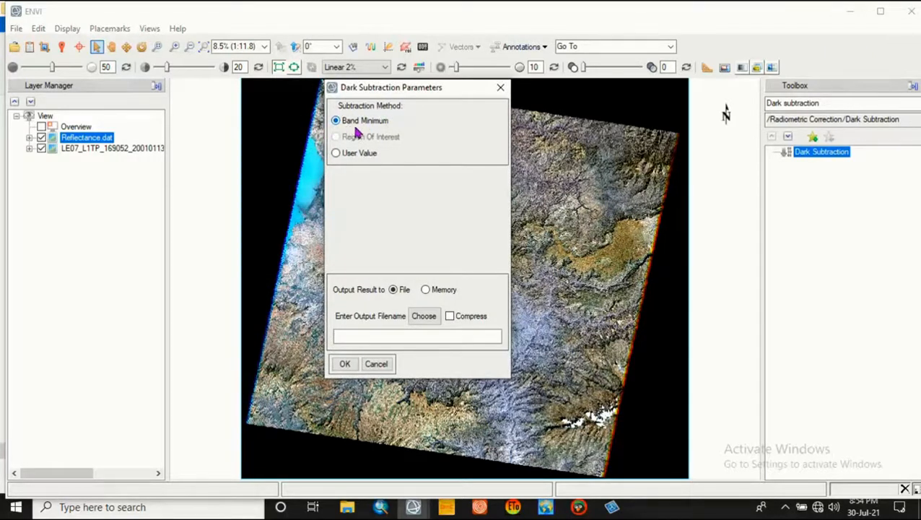
{"action": "mouse_move", "coordinate": [343, 186]}
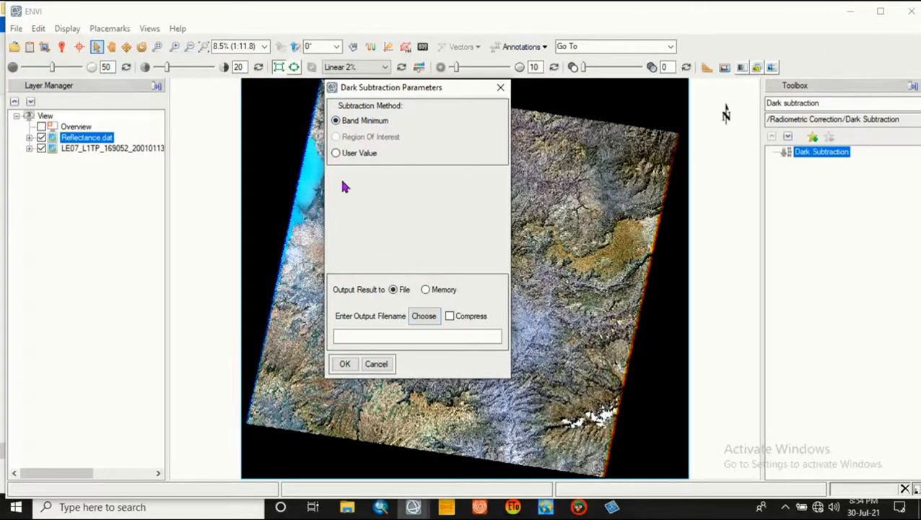
{"action": "mouse_move", "coordinate": [421, 291]}
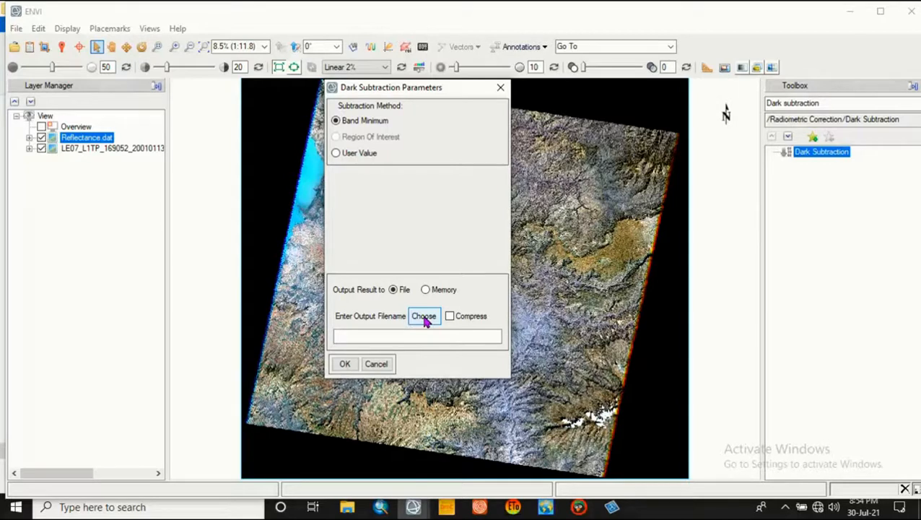
- Save the Band Minimum dark subtraction output as 'Dark Subt' in results and run it
{"action": "left_click", "coordinate": [423, 315]}
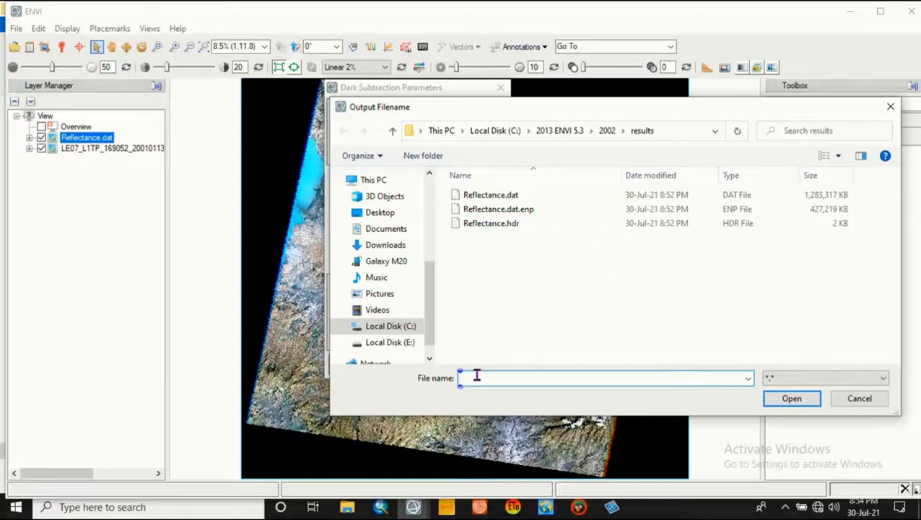
{"action": "type", "text": "D"}
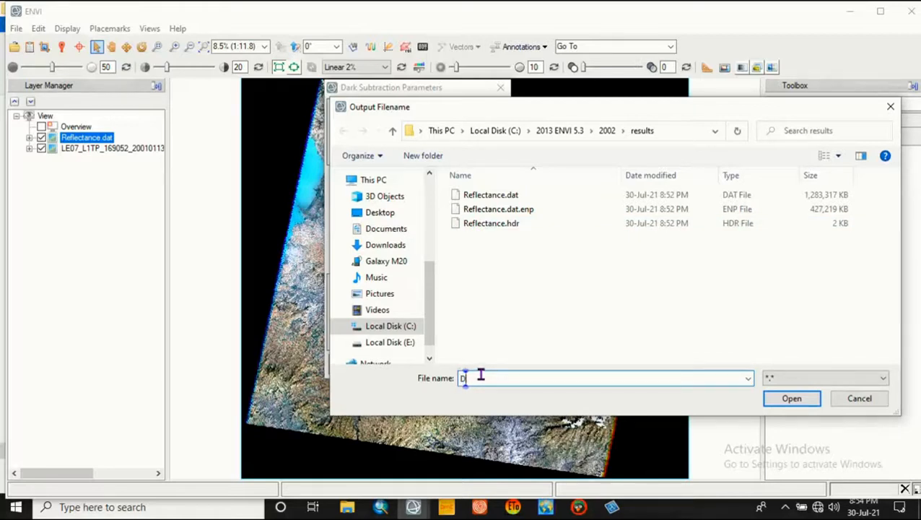
{"action": "type", "text": "ark"}
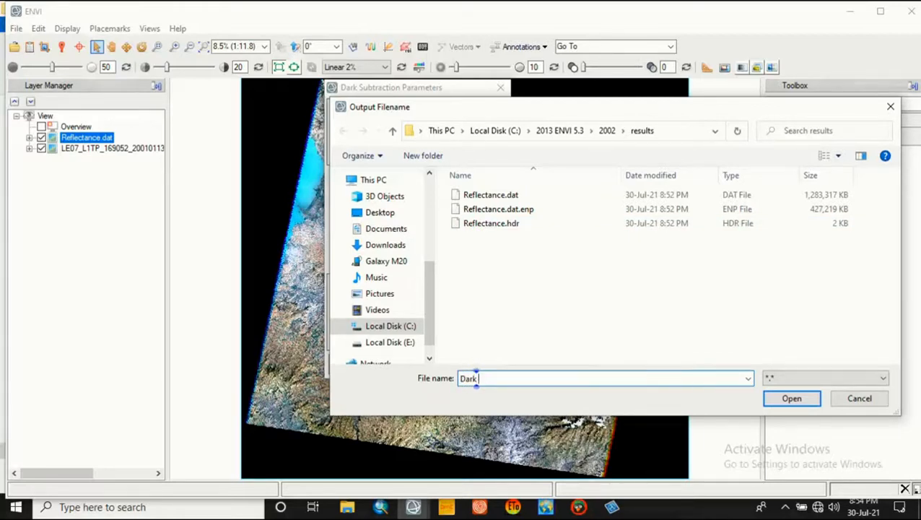
{"action": "type", "text": "sub"}
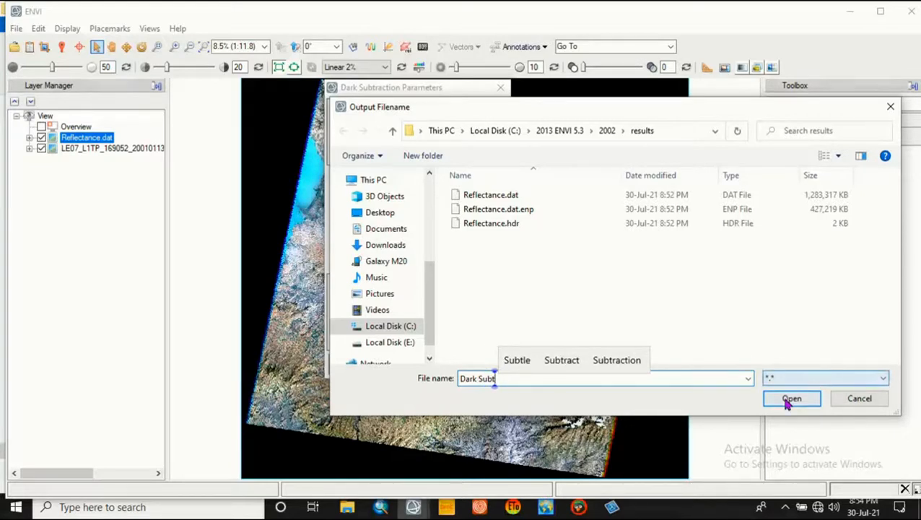
{"action": "left_click", "coordinate": [791, 399]}
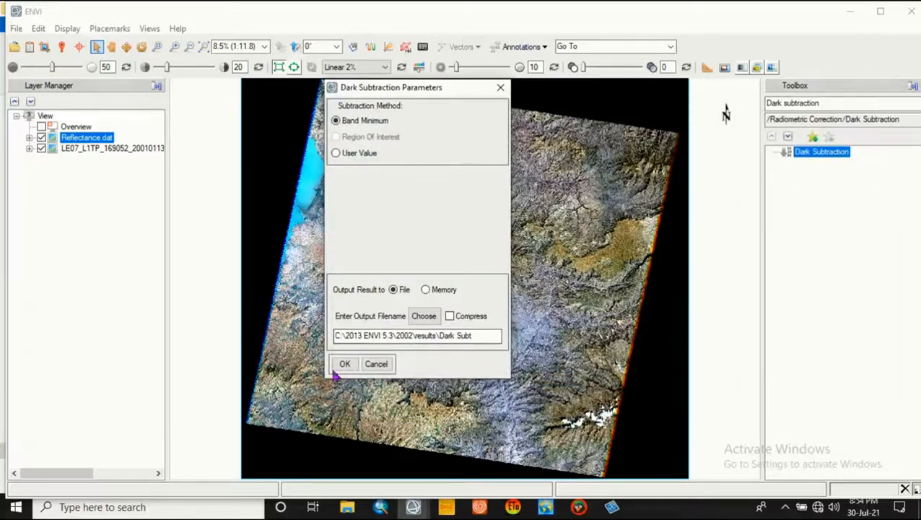
{"action": "left_click", "coordinate": [344, 363]}
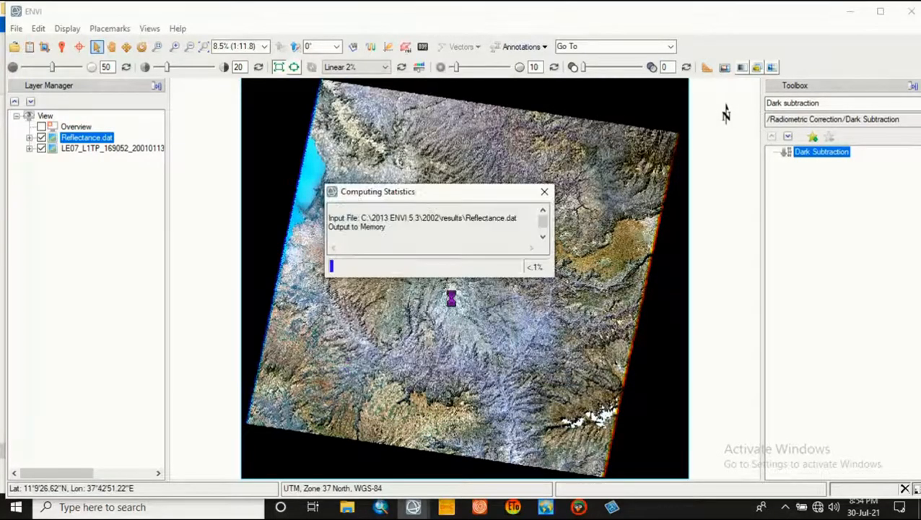